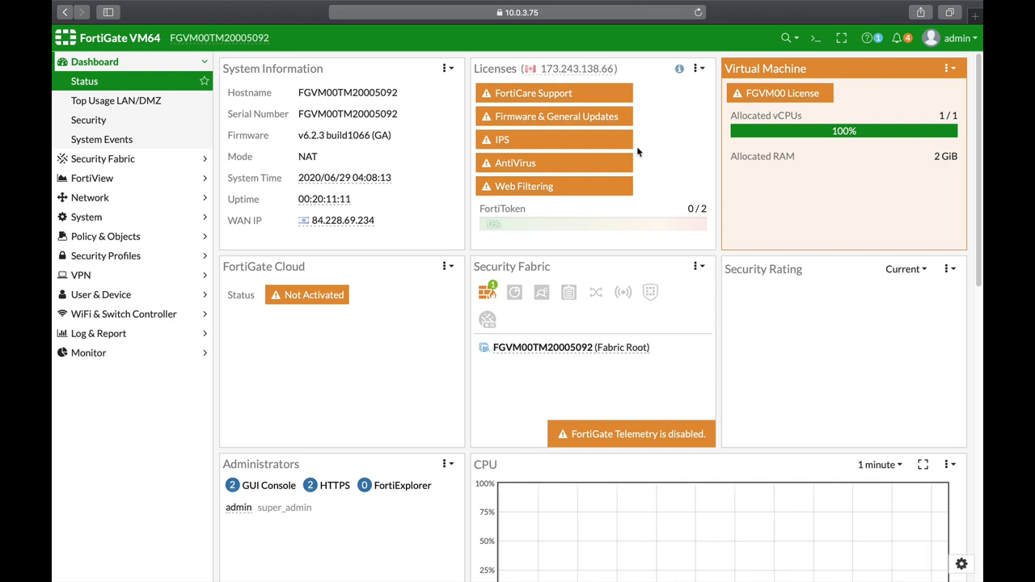
mouse_move(650, 210)
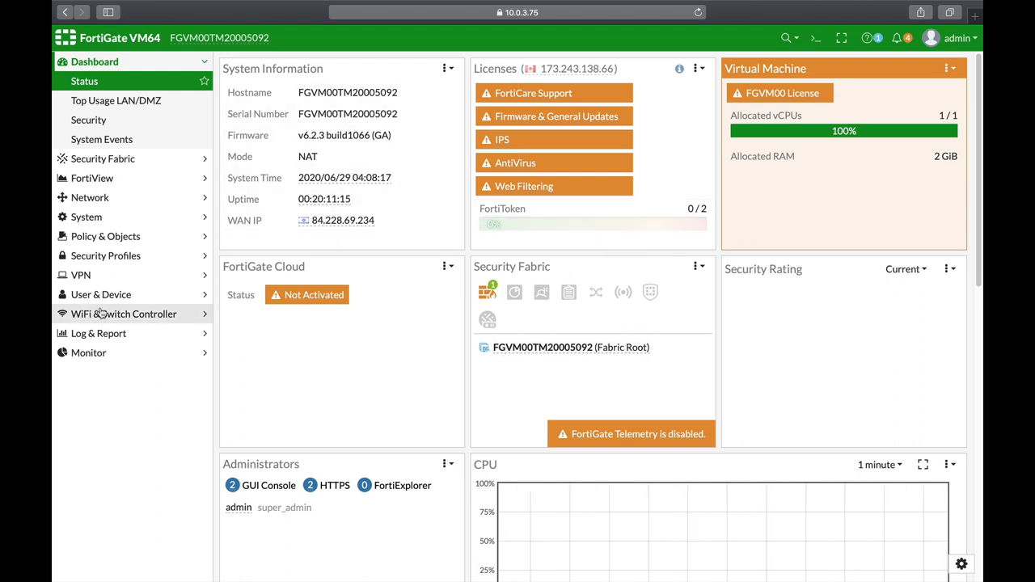
- Expand Security Profiles and show the AntiVirus profiles list (block-RAR, default, wifi-default)
left_click(106, 256)
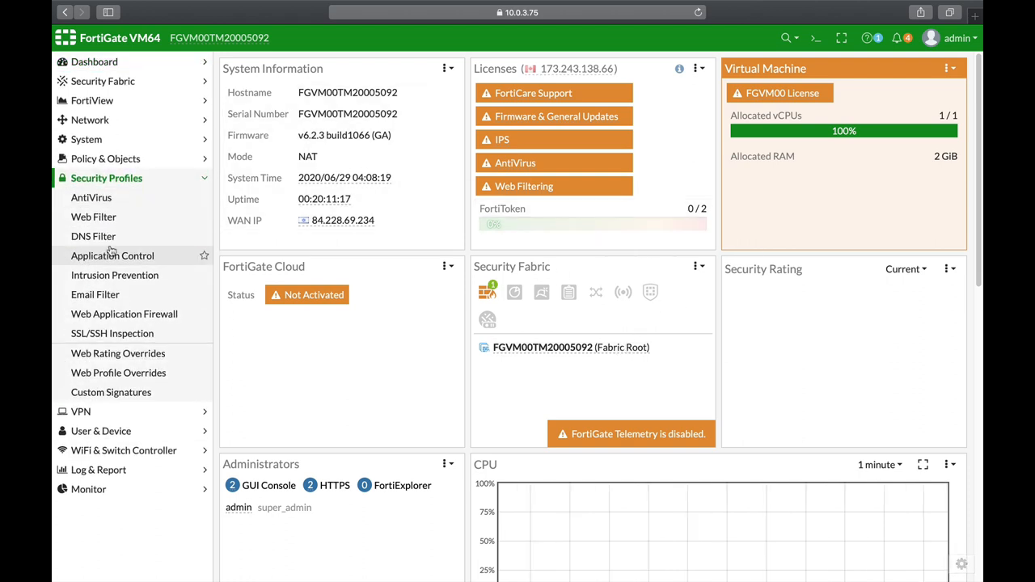
left_click(91, 198)
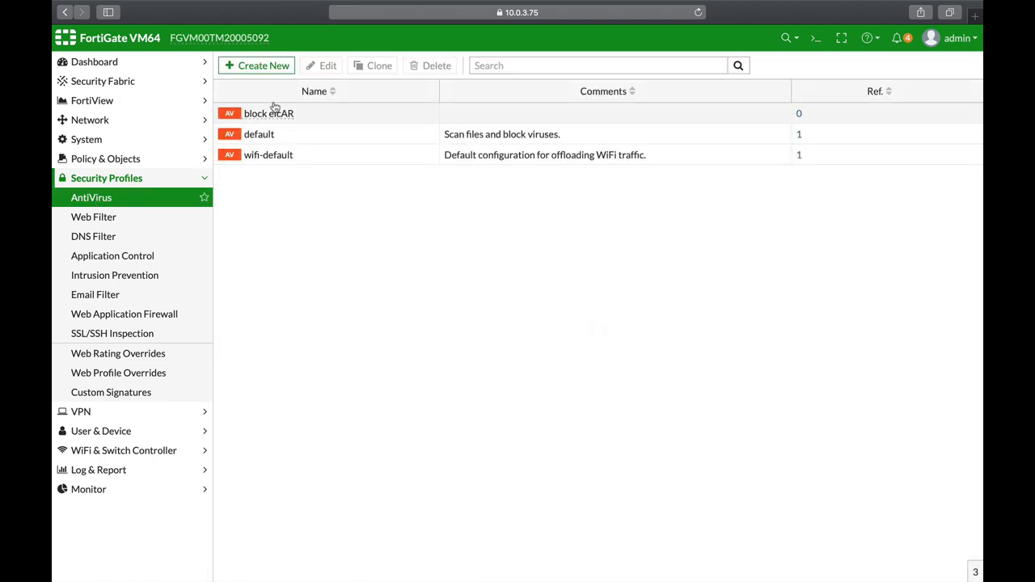
- Create a new AntiVirus profile, bringing up its blank settings form
left_click(255, 64)
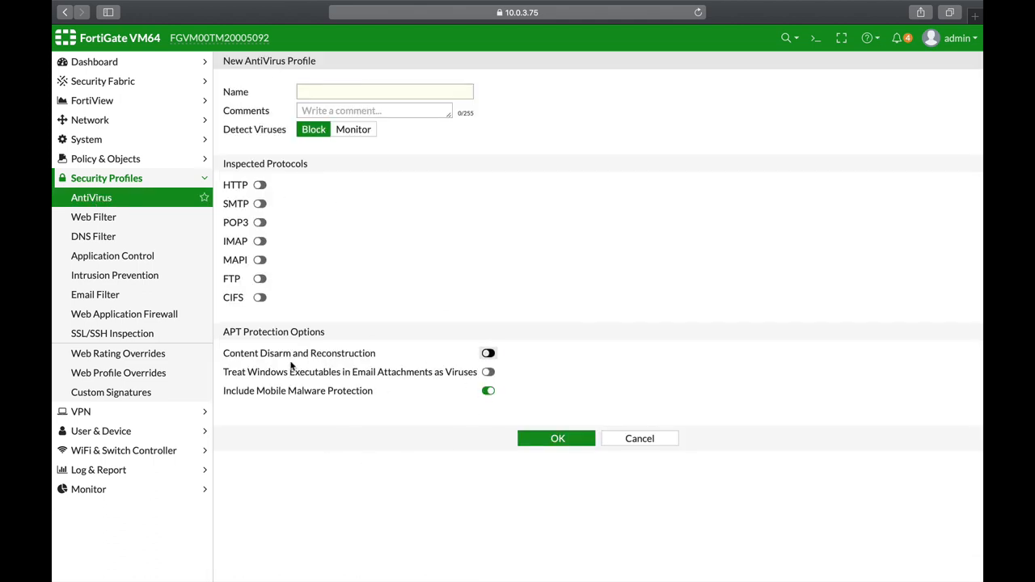
mouse_move(291, 357)
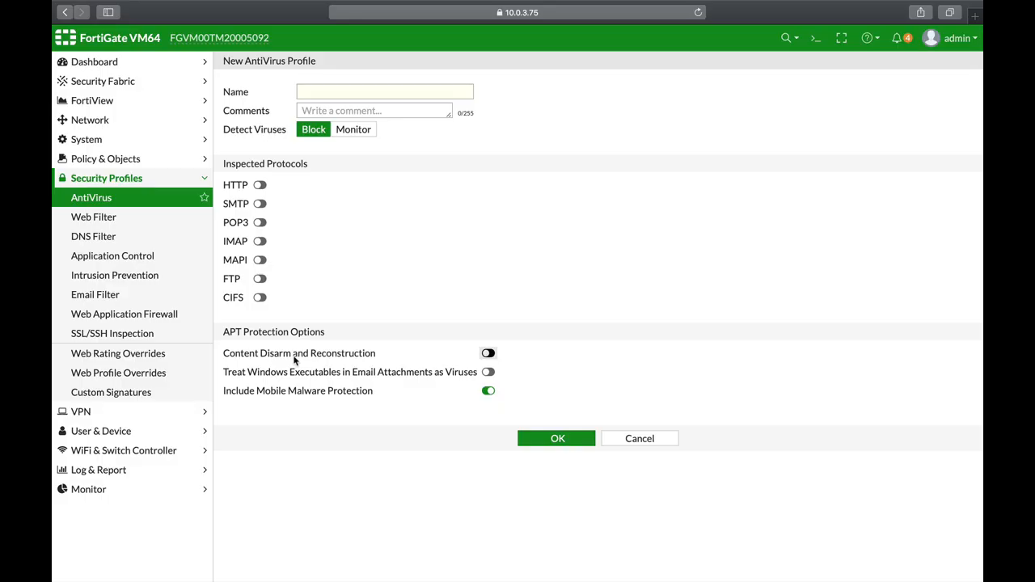
mouse_move(275, 331)
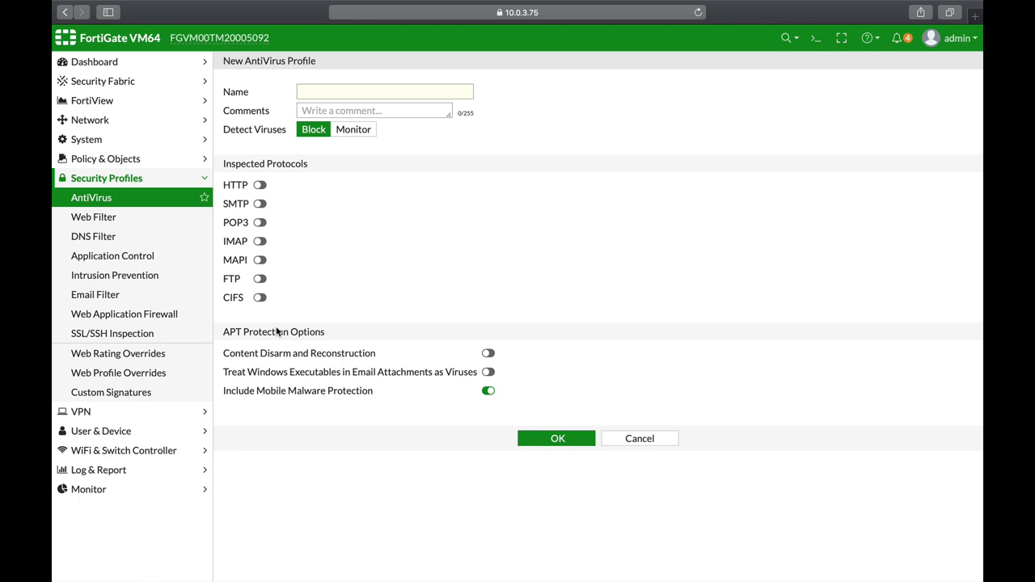
mouse_move(420, 381)
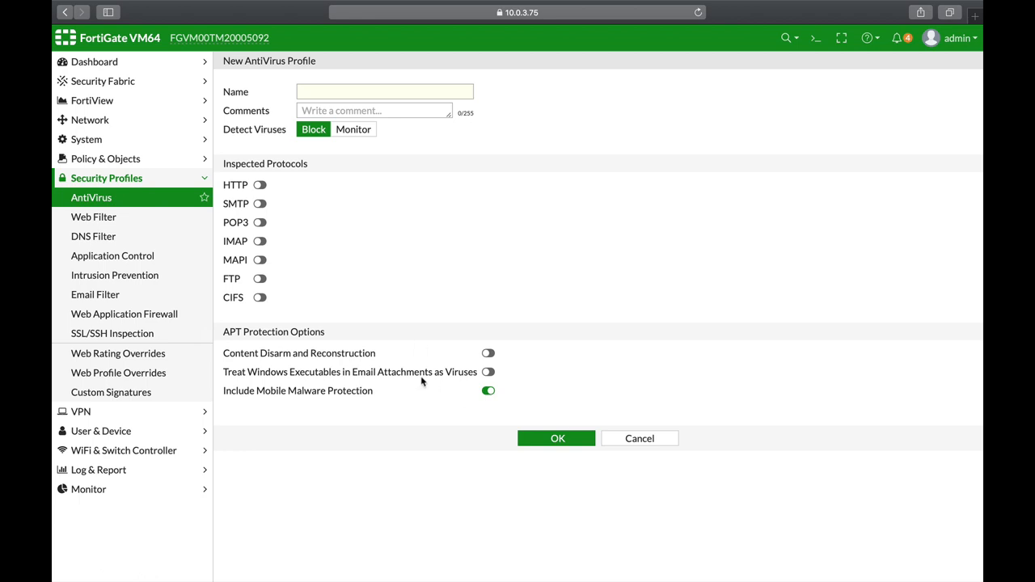
mouse_move(414, 408)
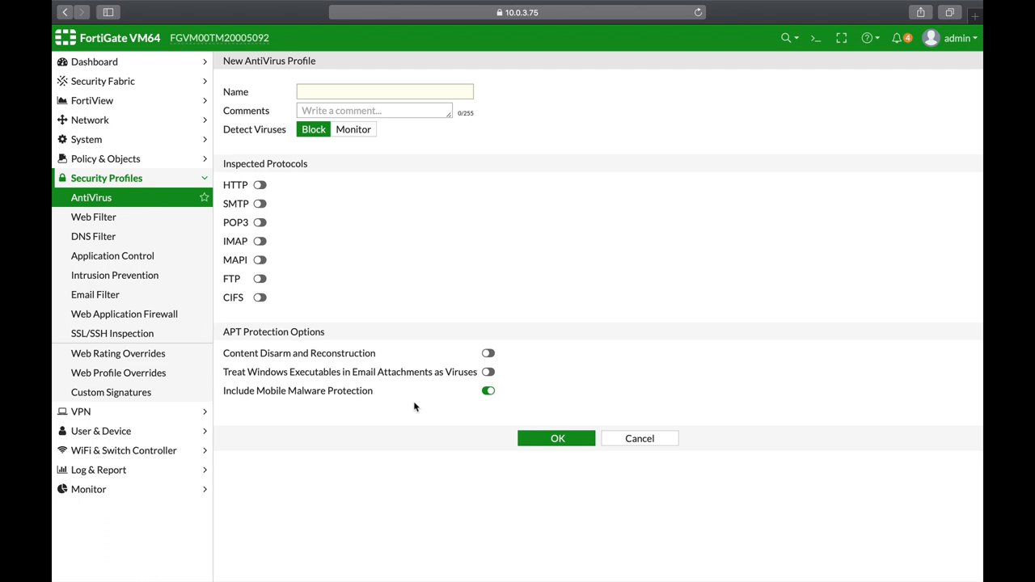
mouse_move(430, 449)
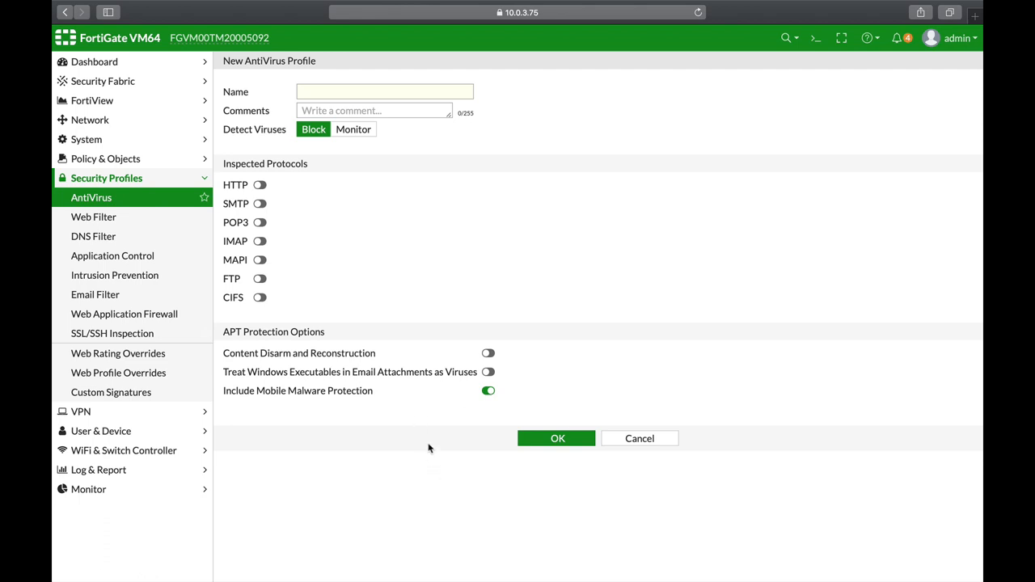
mouse_move(437, 453)
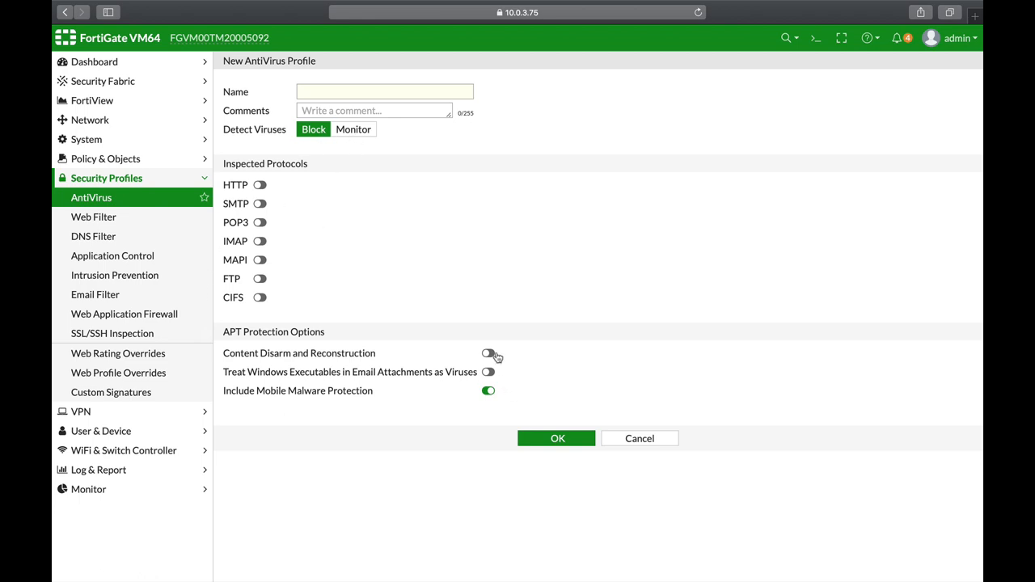
- Enable Content Disarm and Reconstruction with Original File Destination left on Discard
left_click(488, 353)
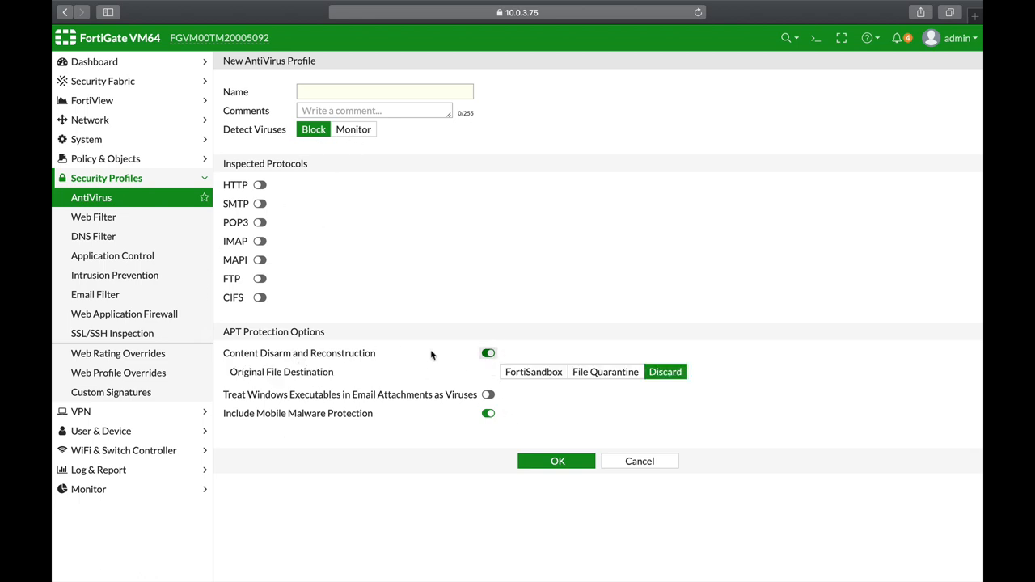
mouse_move(564, 388)
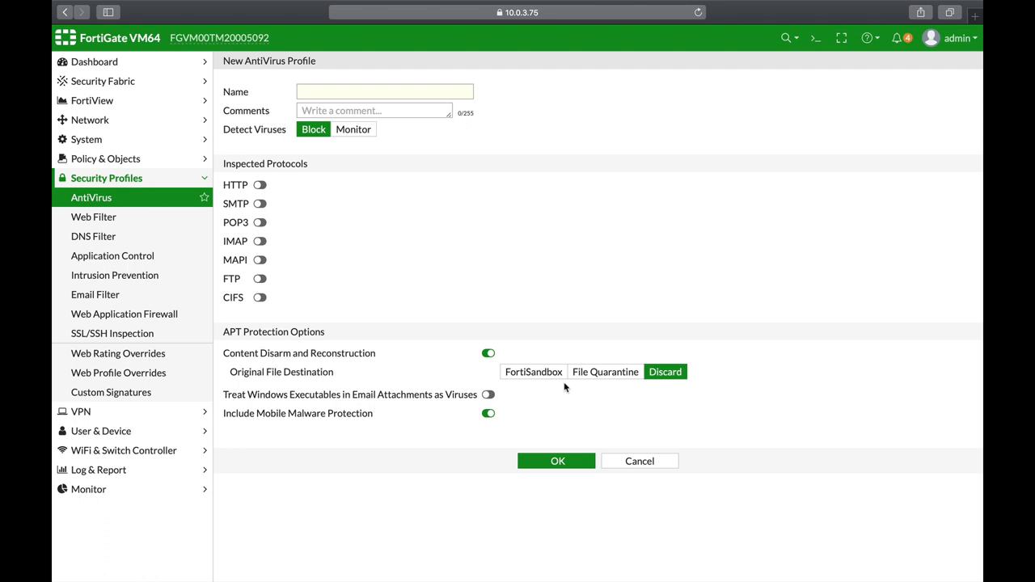
mouse_move(693, 408)
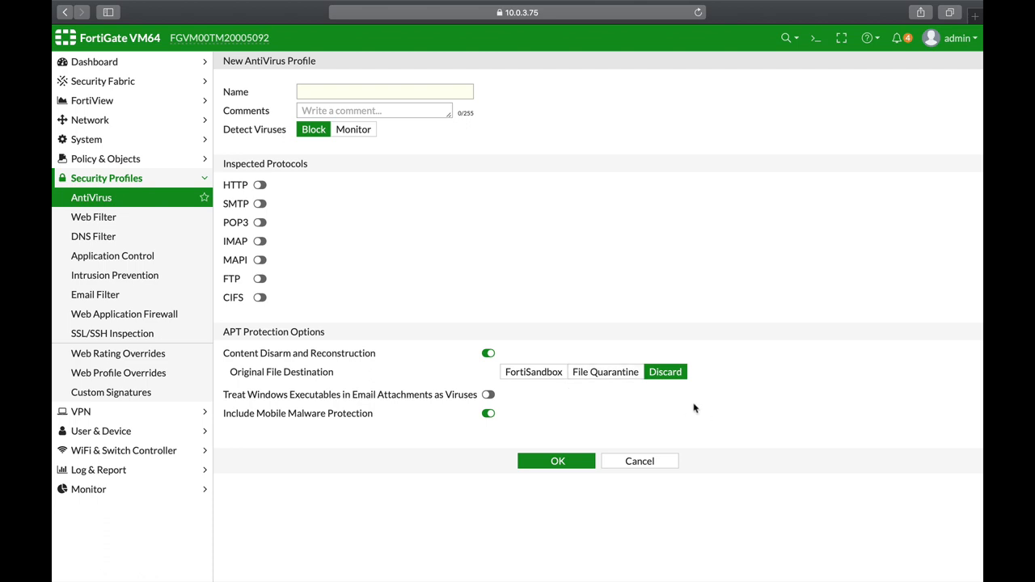
mouse_move(533, 372)
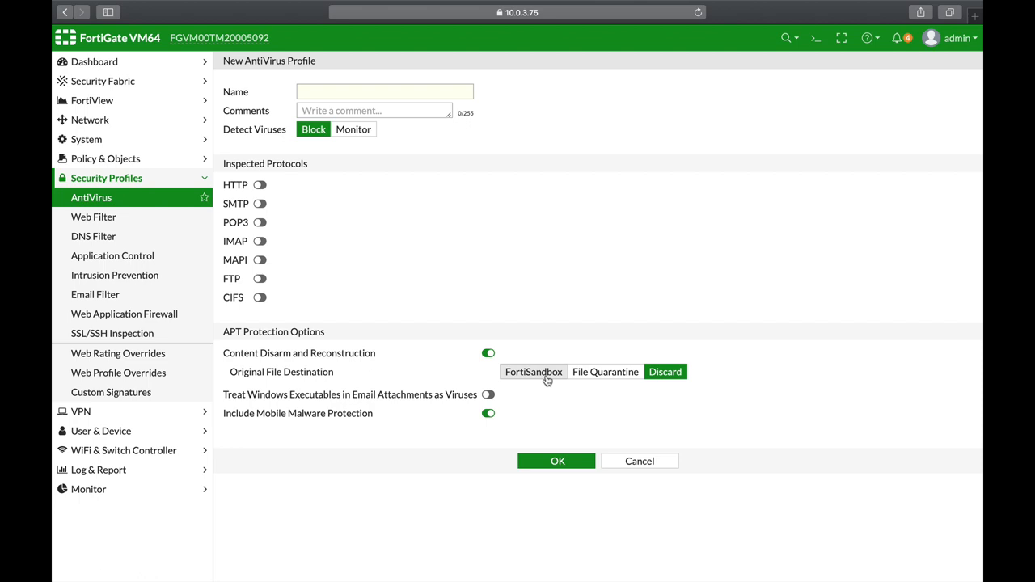
mouse_move(811, 38)
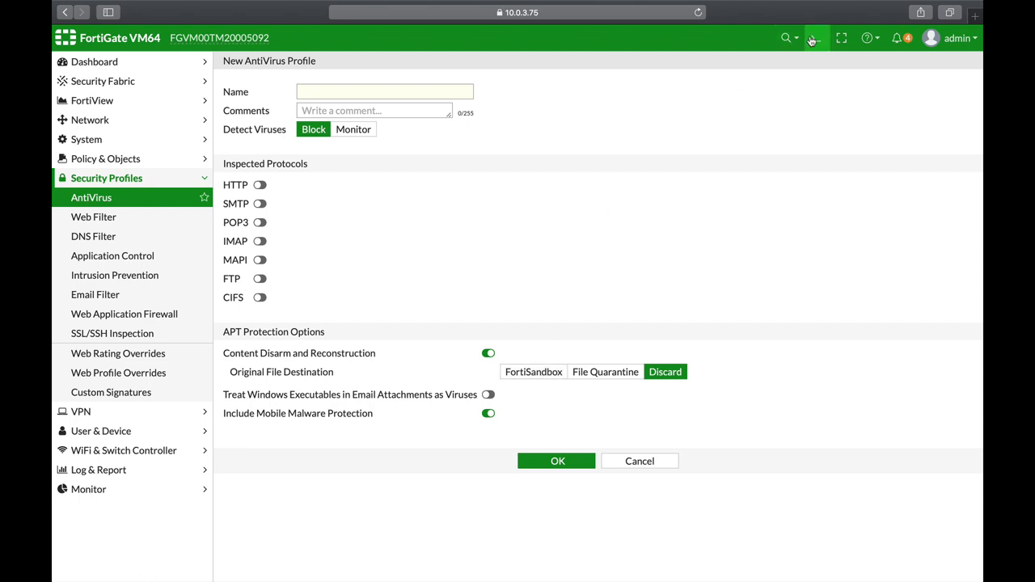
- In the CLI console, enter 'config antivirus profile' and 'edit block\ eicAR'
left_click(815, 39)
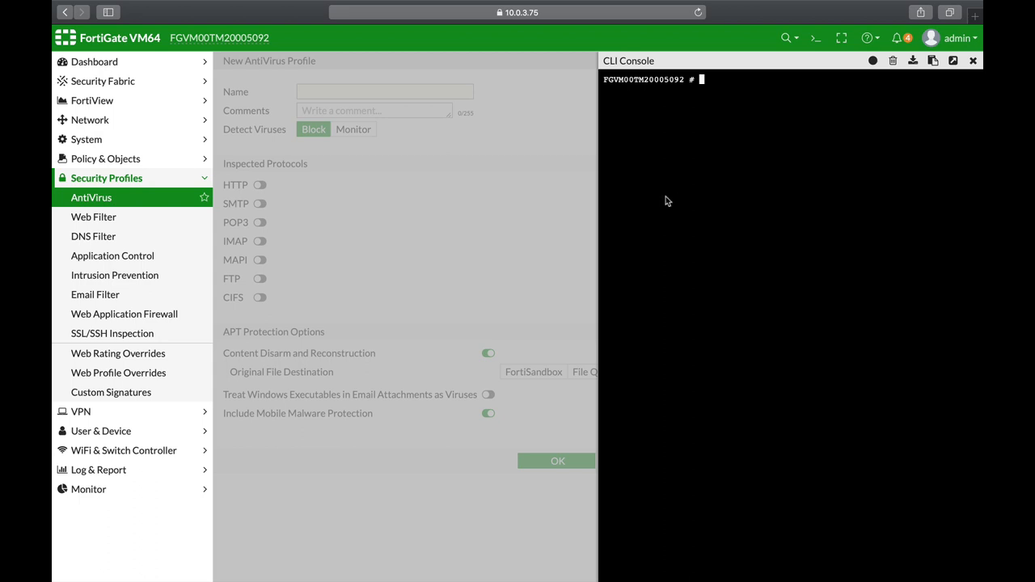
type("config anFGVM00TM20005092 # config antivirus")
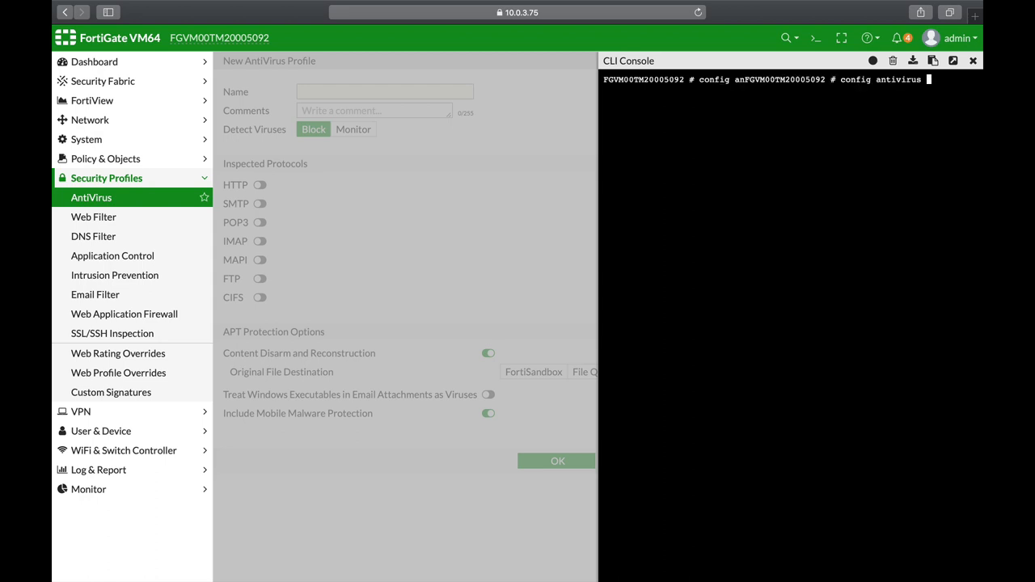
type("profile")
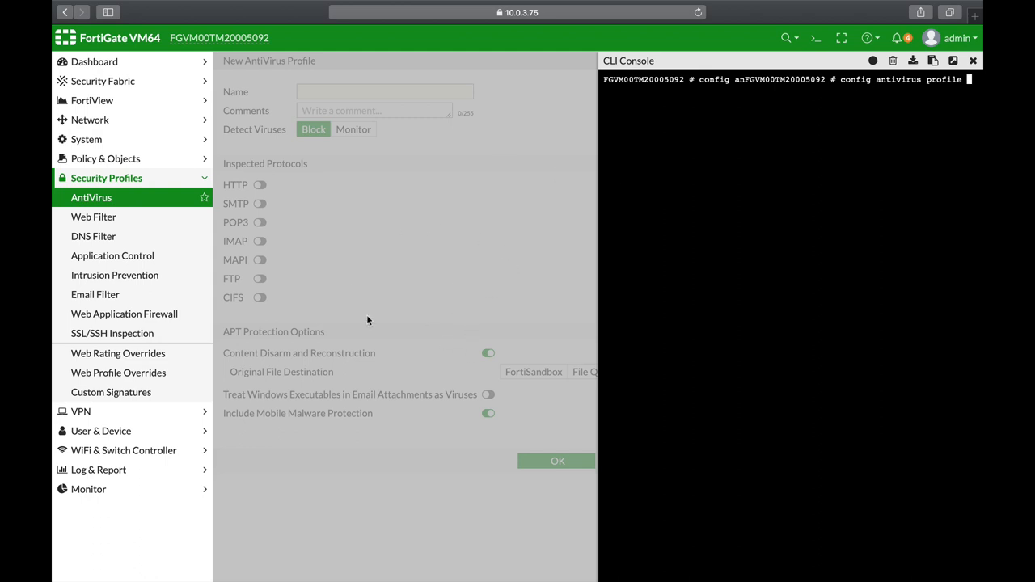
mouse_move(503, 316)
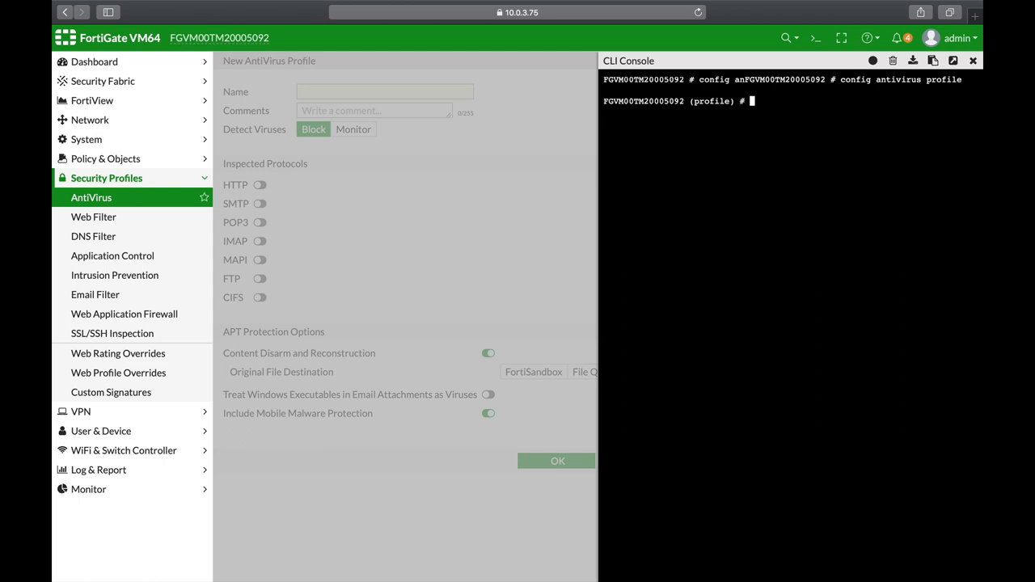
type("edit block\\ eicAR")
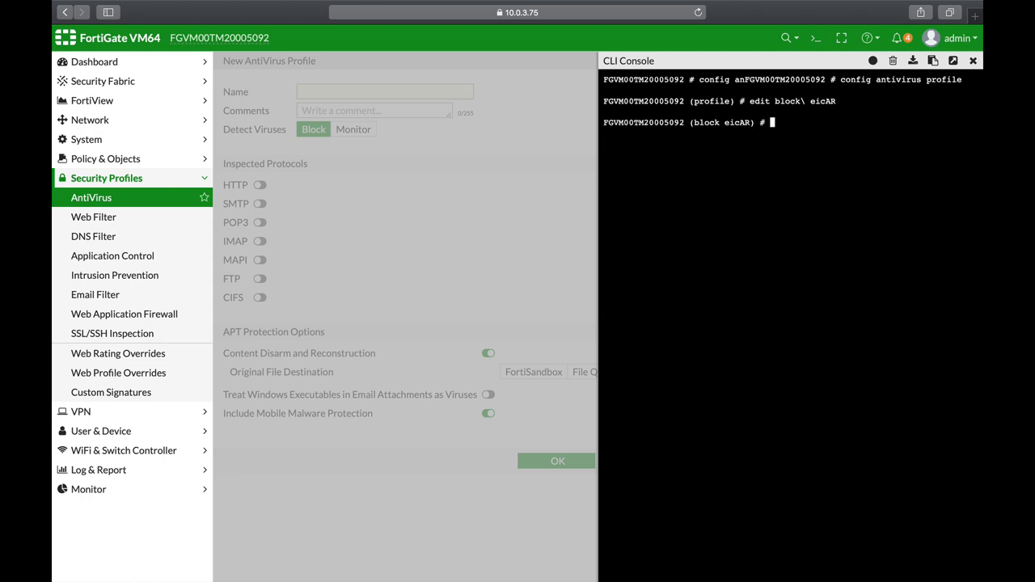
- Enter 'config content-disarm' and 'show full-configuration' to list the profile's CDR settings
type("config")
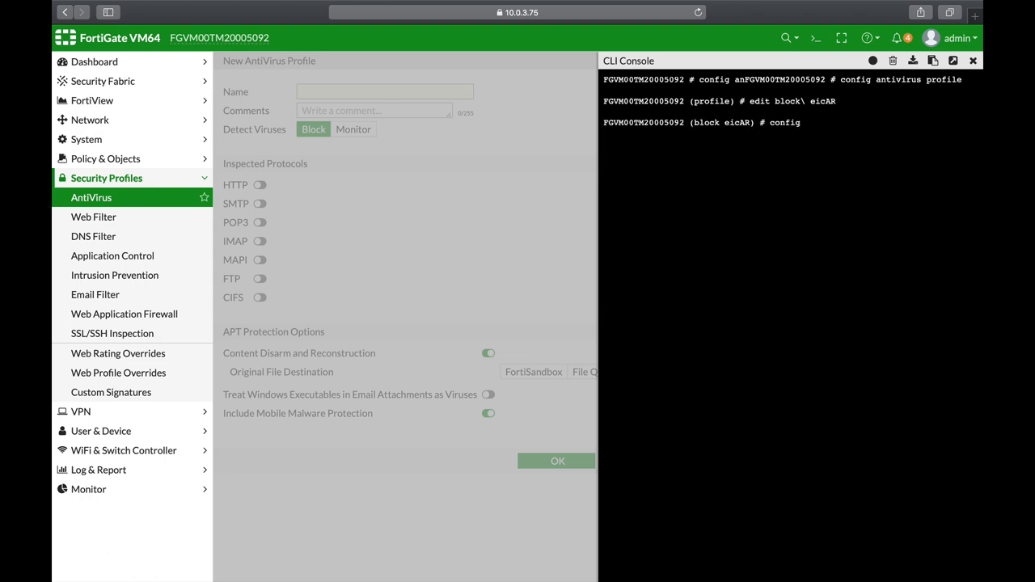
type("cd")
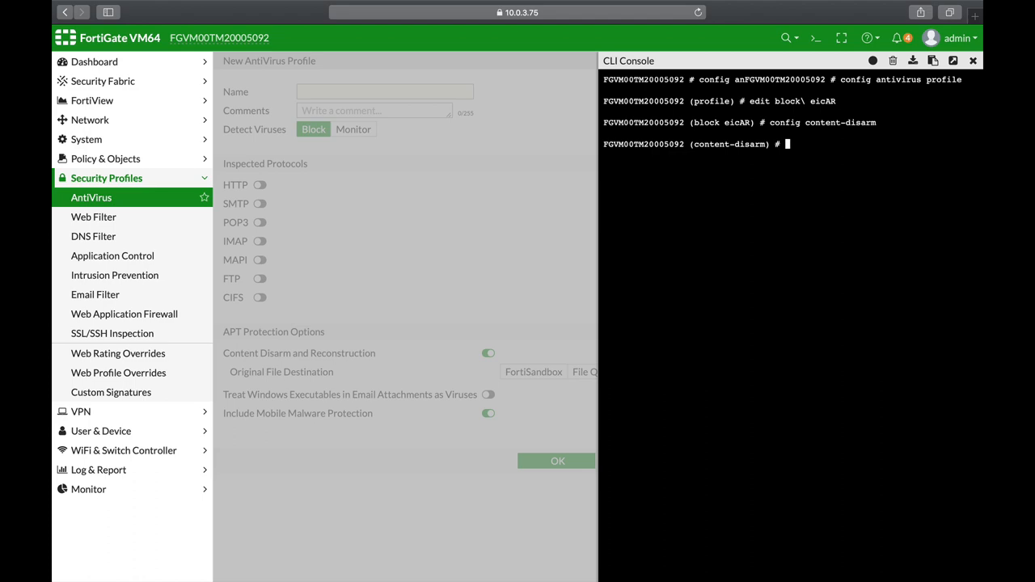
type("show full-configuration")
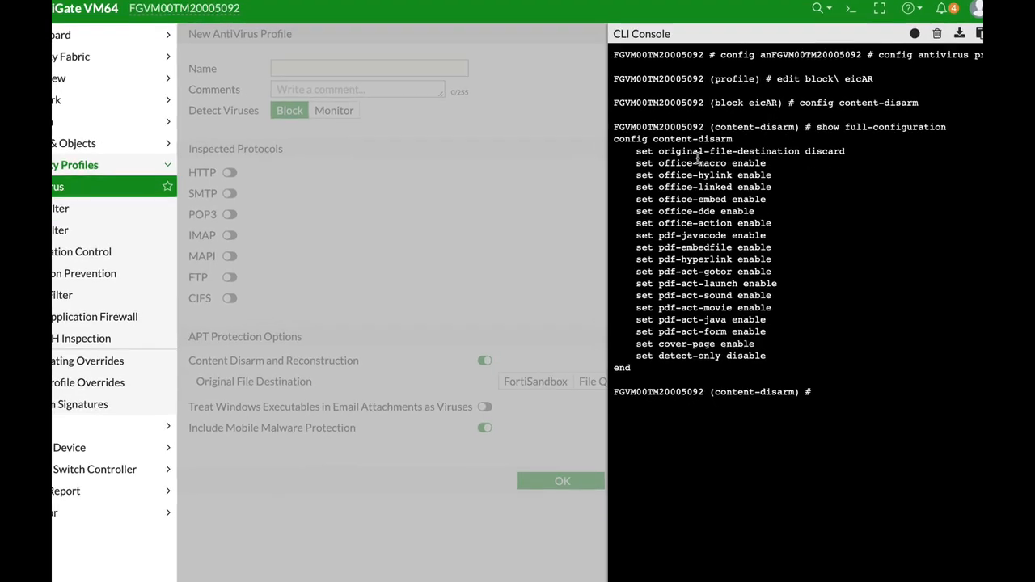
scroll("down", 3)
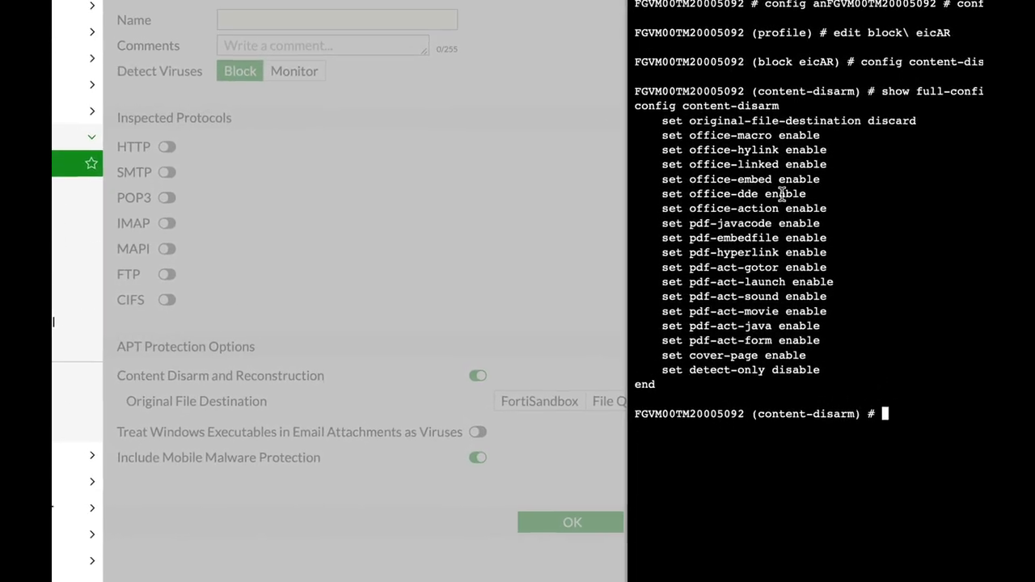